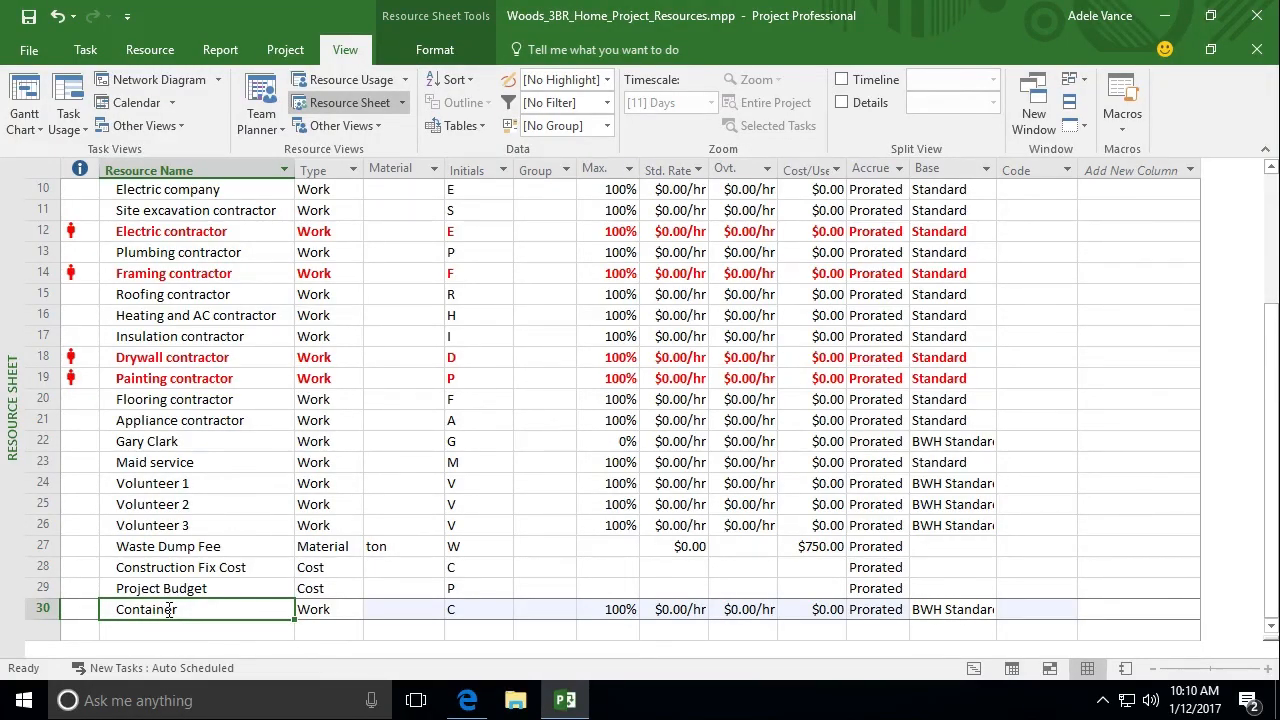
mouse_move(208, 610)
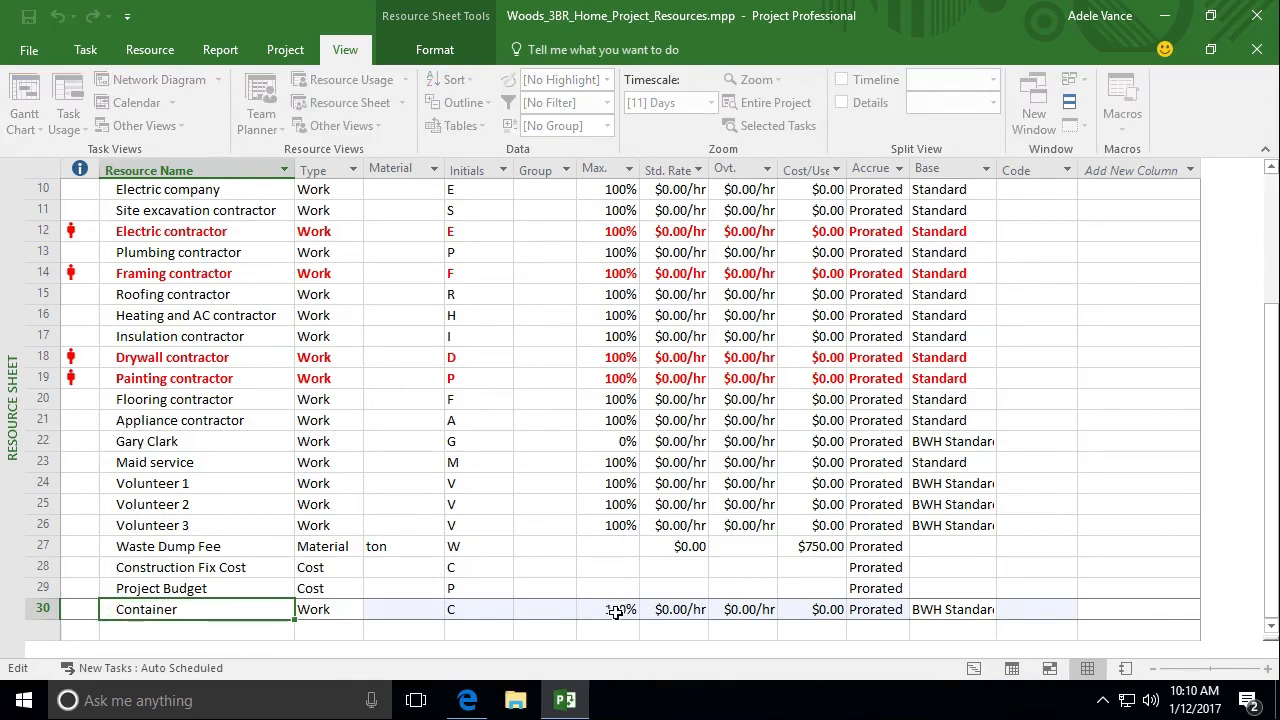
Enter 200 max units and a $20 standard rate for the Container resource.
text(20)
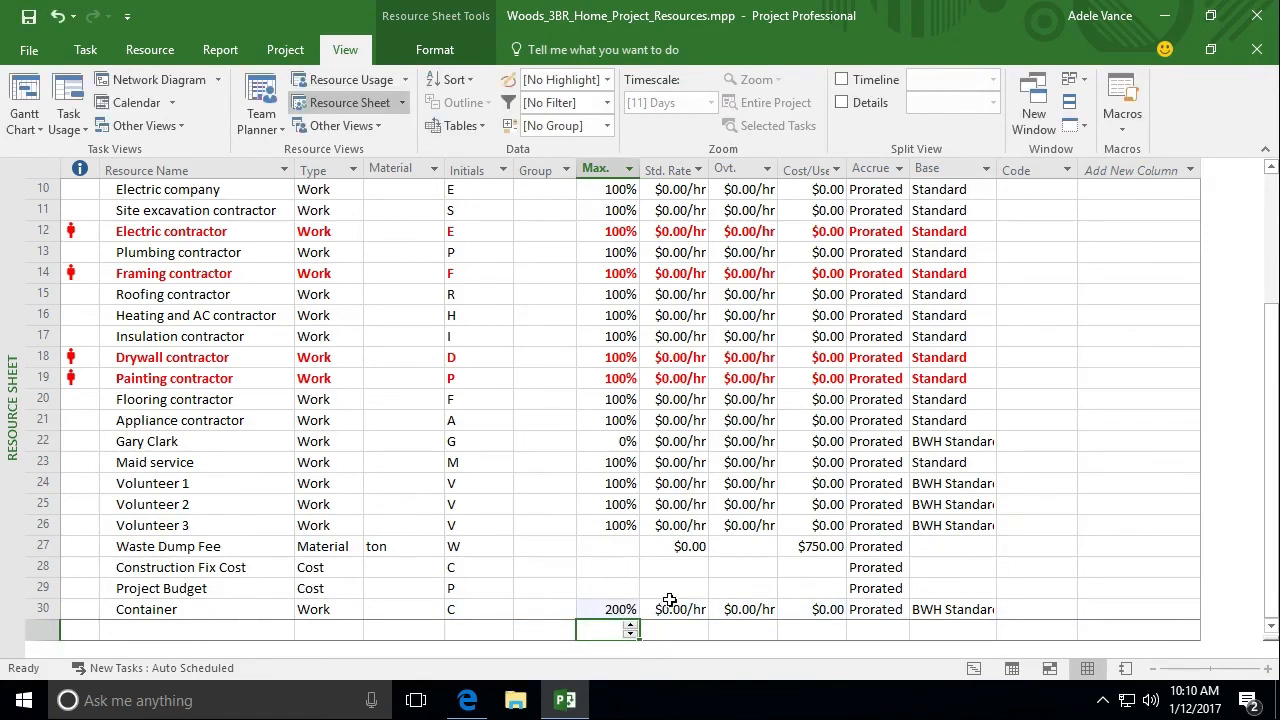
click(680, 608)
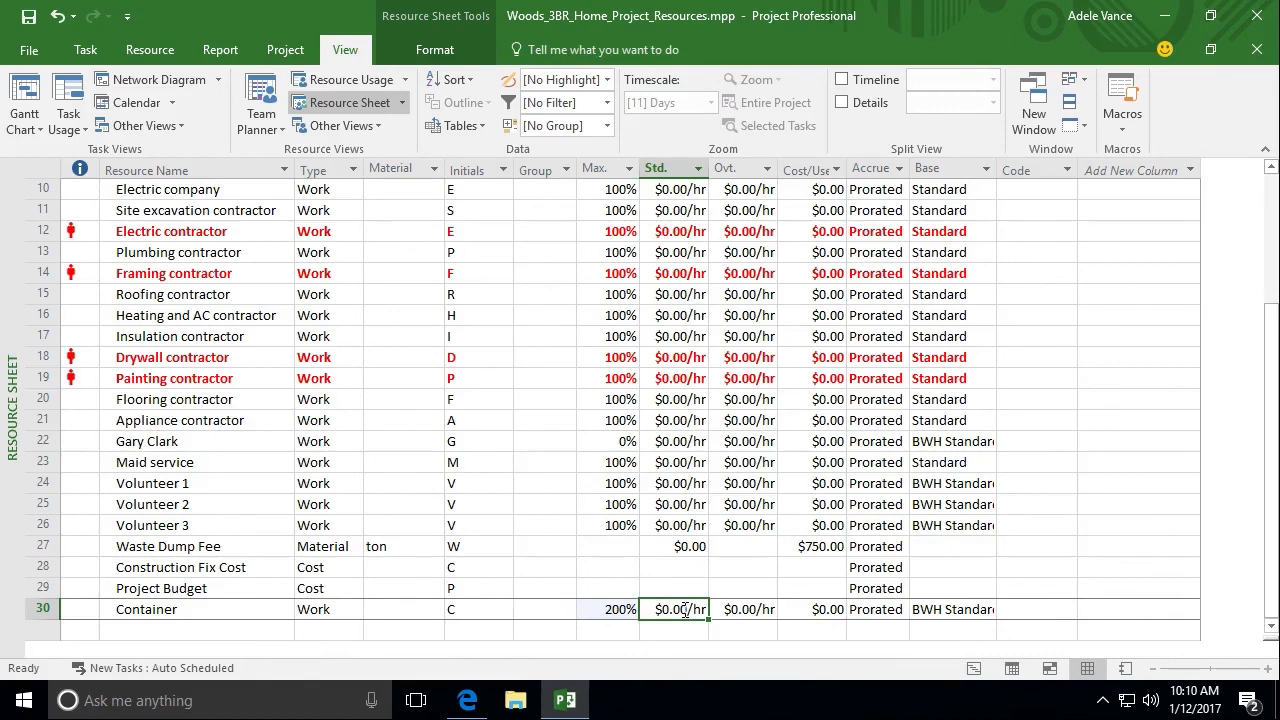
text(20)
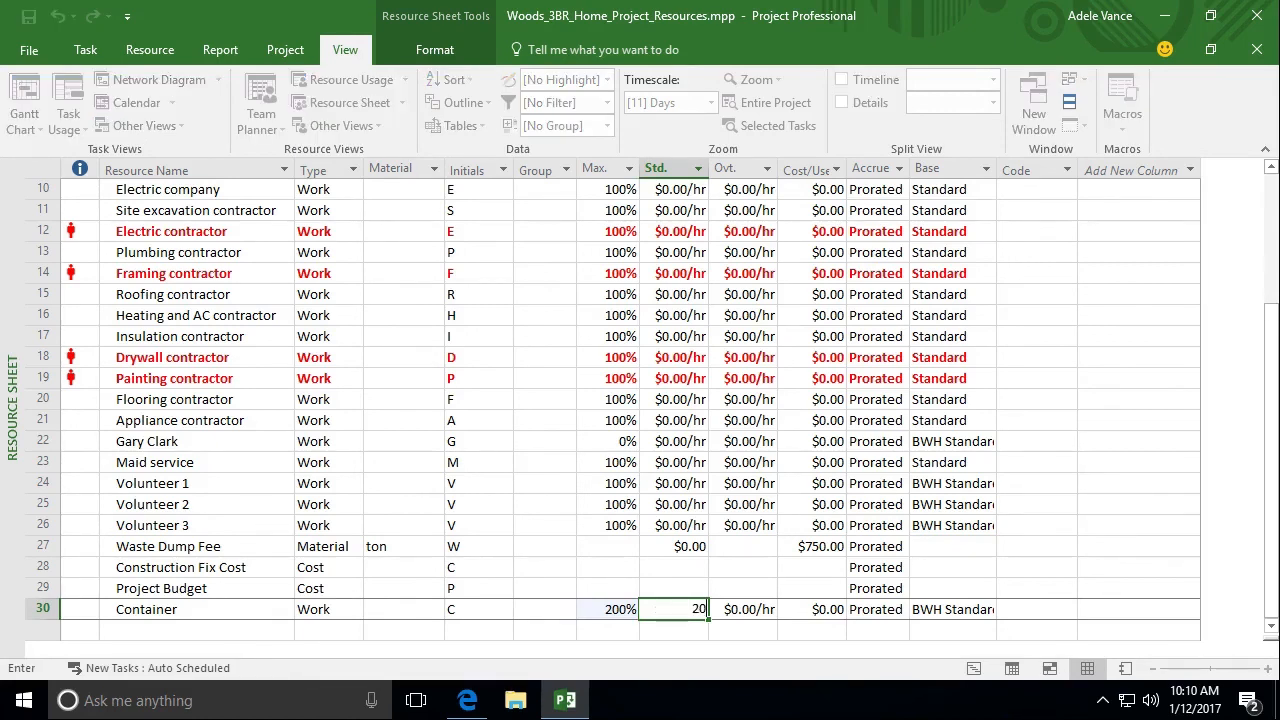
key(enter)
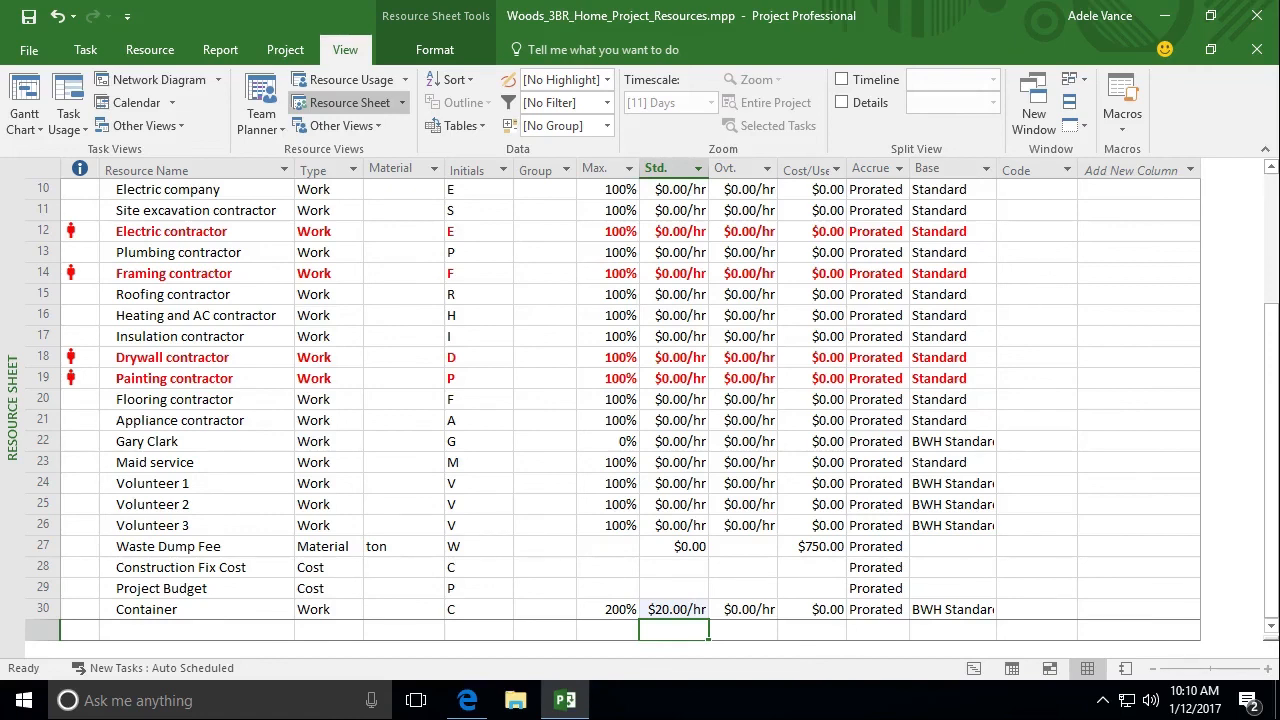
Re-enter the Container's standard rate as $20 per day.
click(674, 608)
text(day)
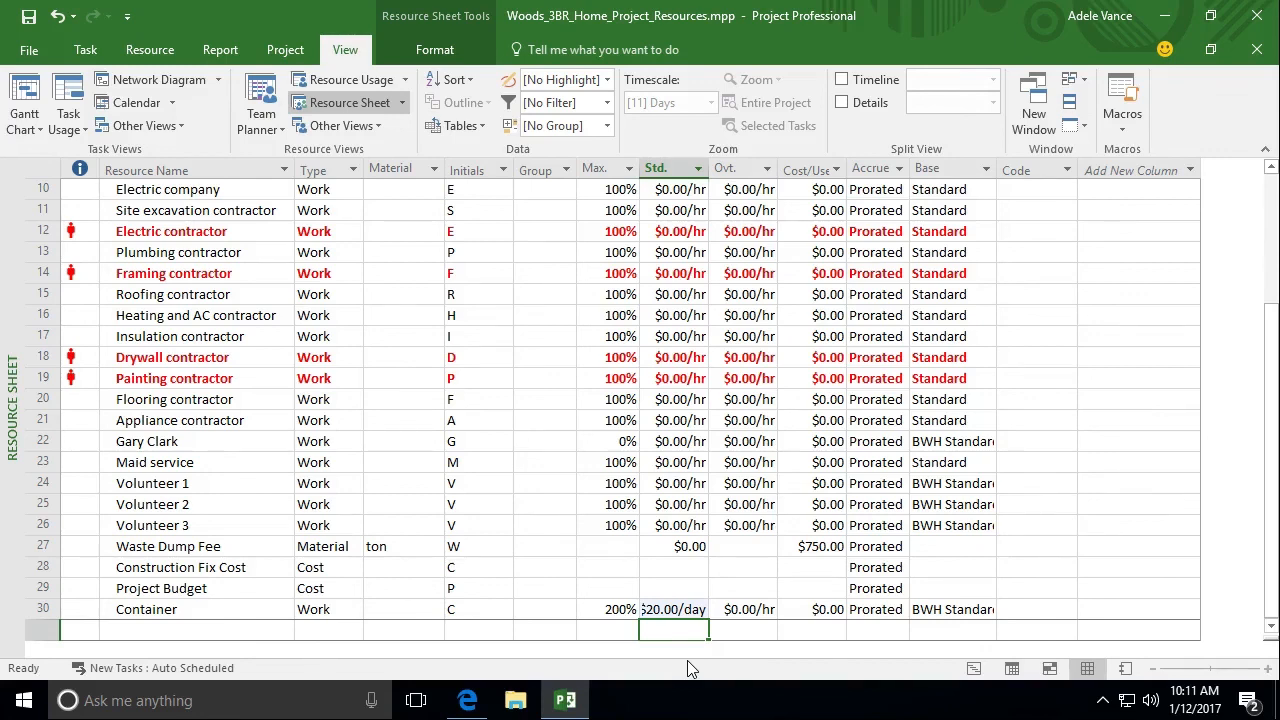
mouse_move(244, 602)
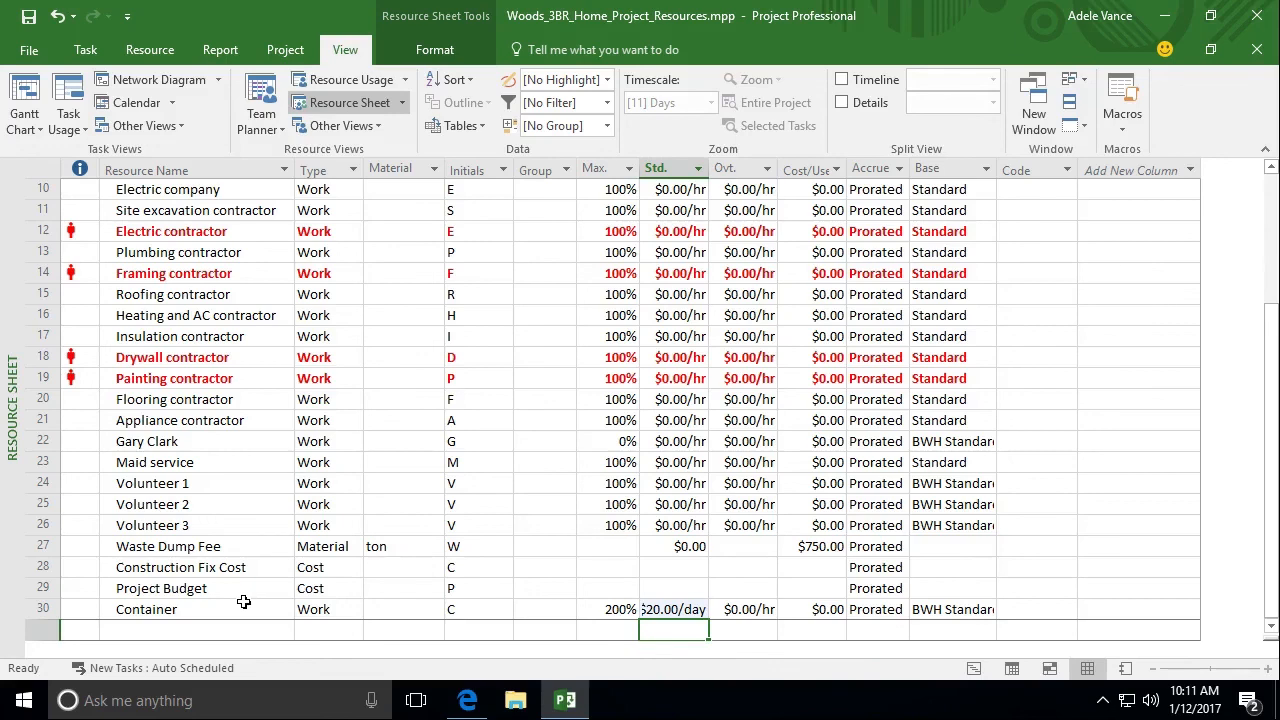
mouse_move(160, 486)
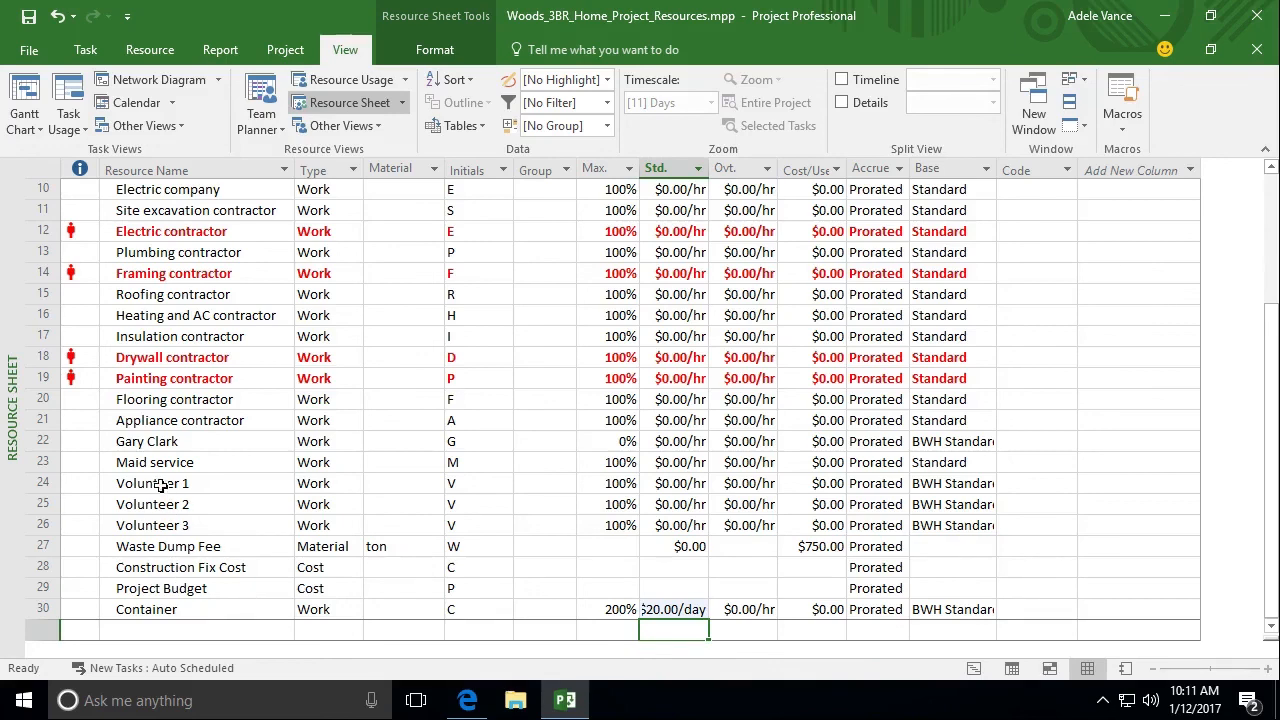
Set Maid service's cost rate to $40.00/day in its resource details.
click(156, 462)
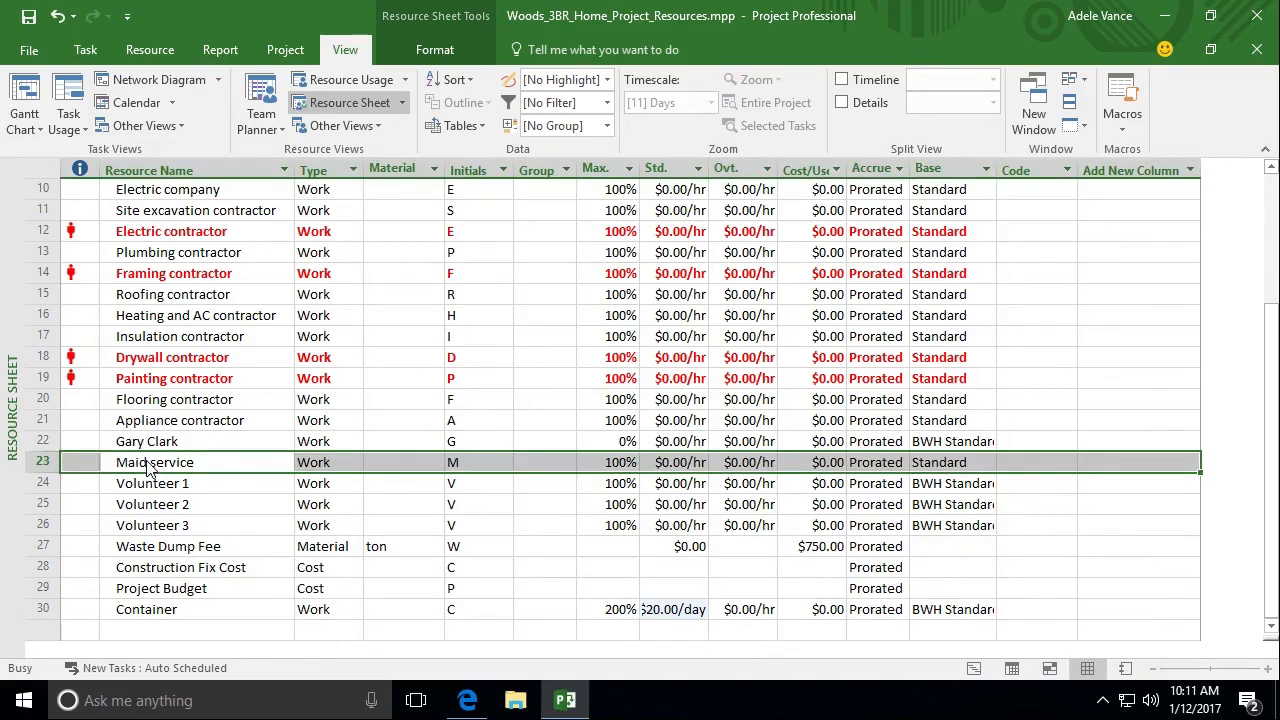
double_click(152, 462)
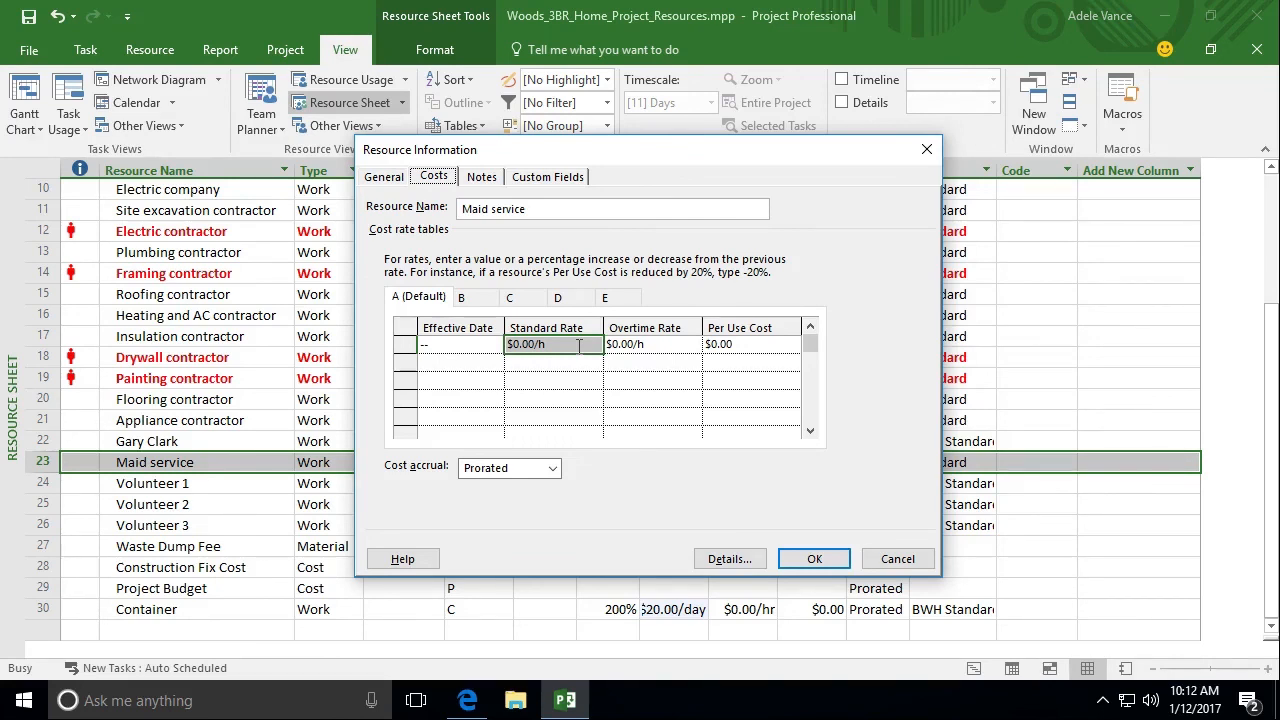
text($40.00/d)
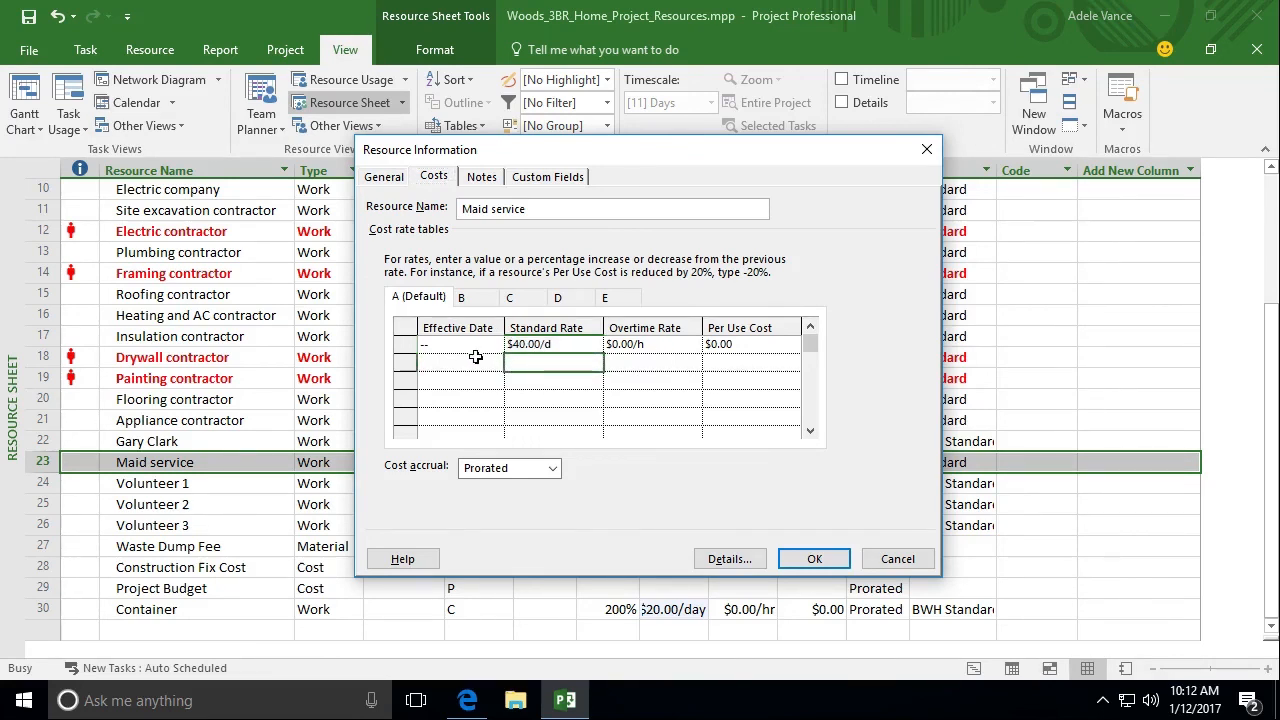
Add a $50 rate for Maid service effective 12/15/16.
click(450, 364)
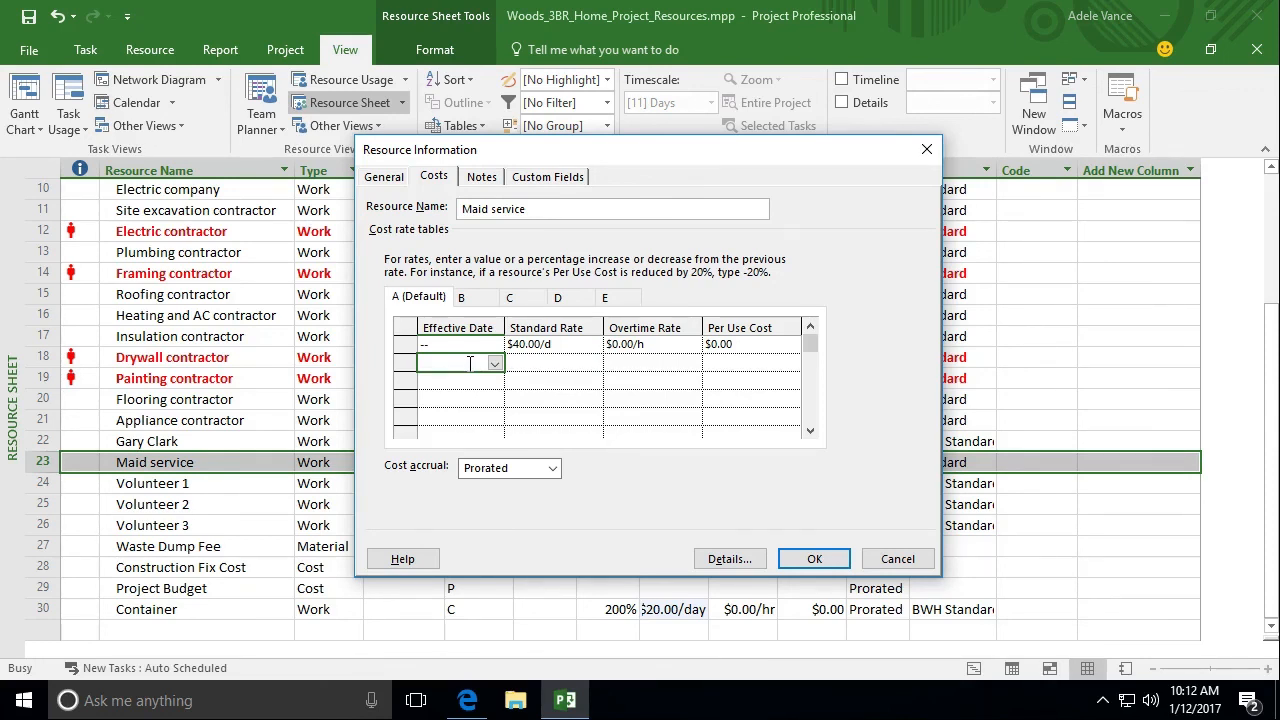
text(12/15/16)
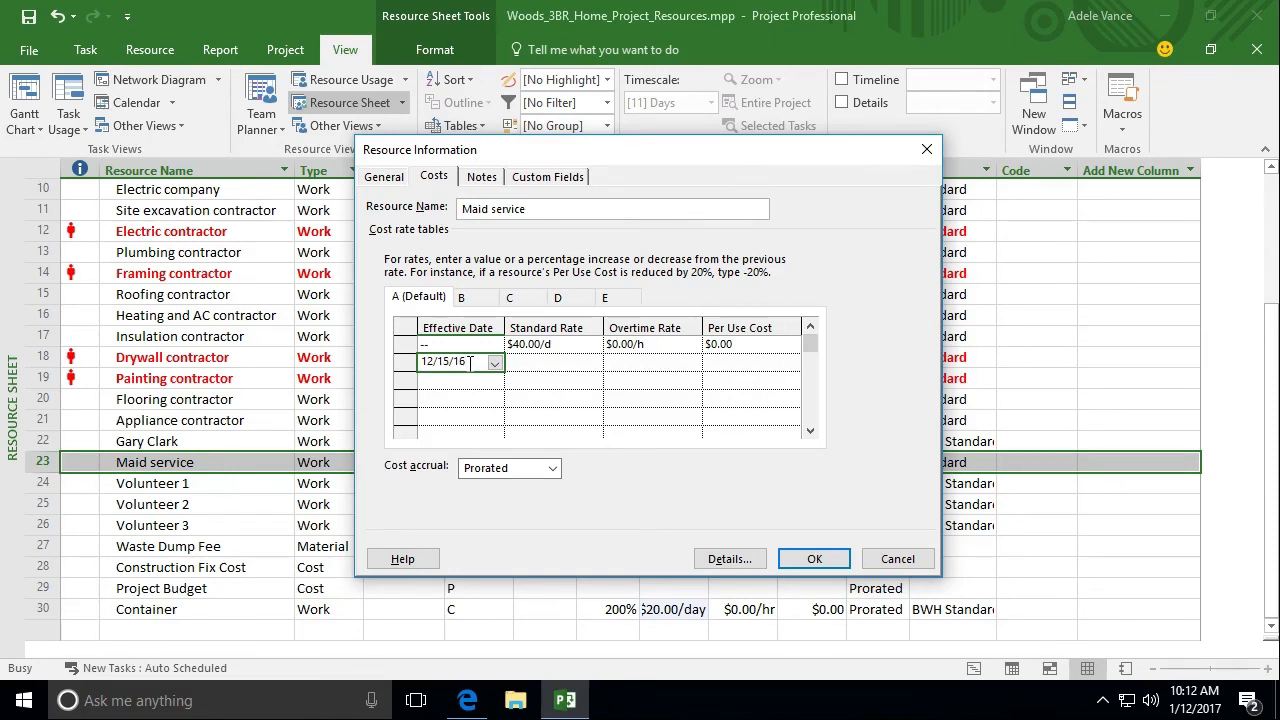
key(enter)
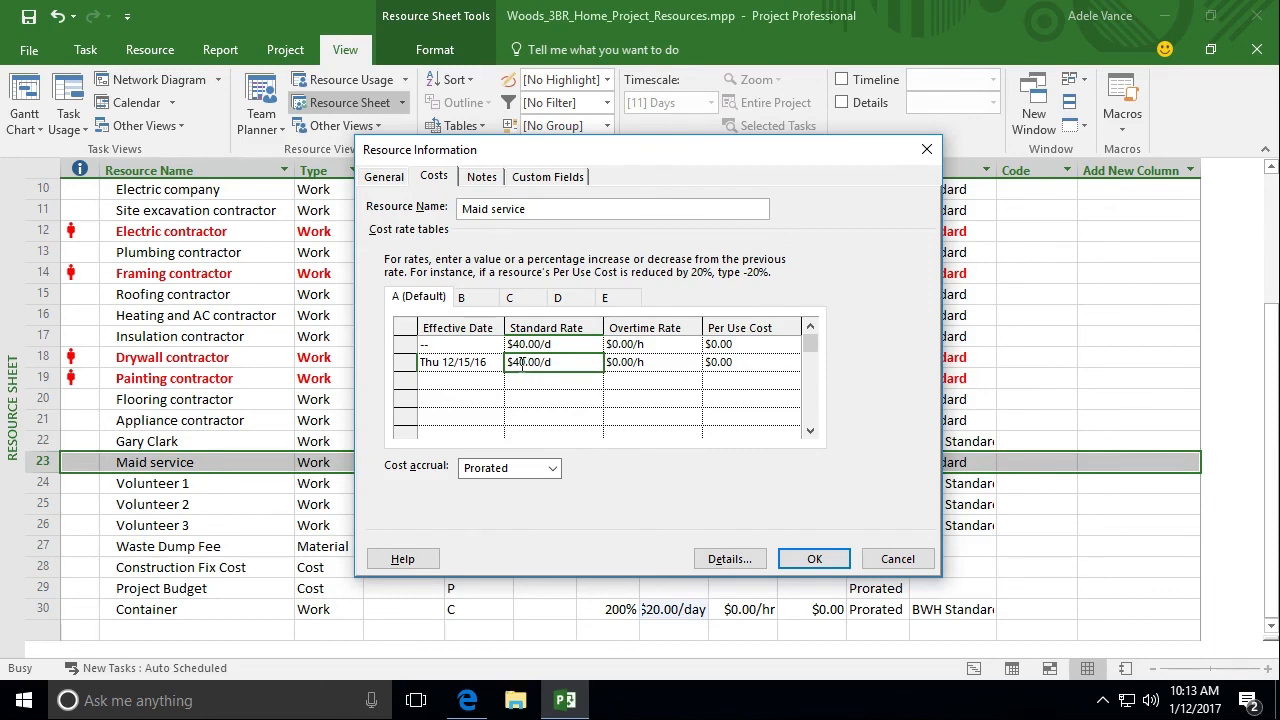
text(50)
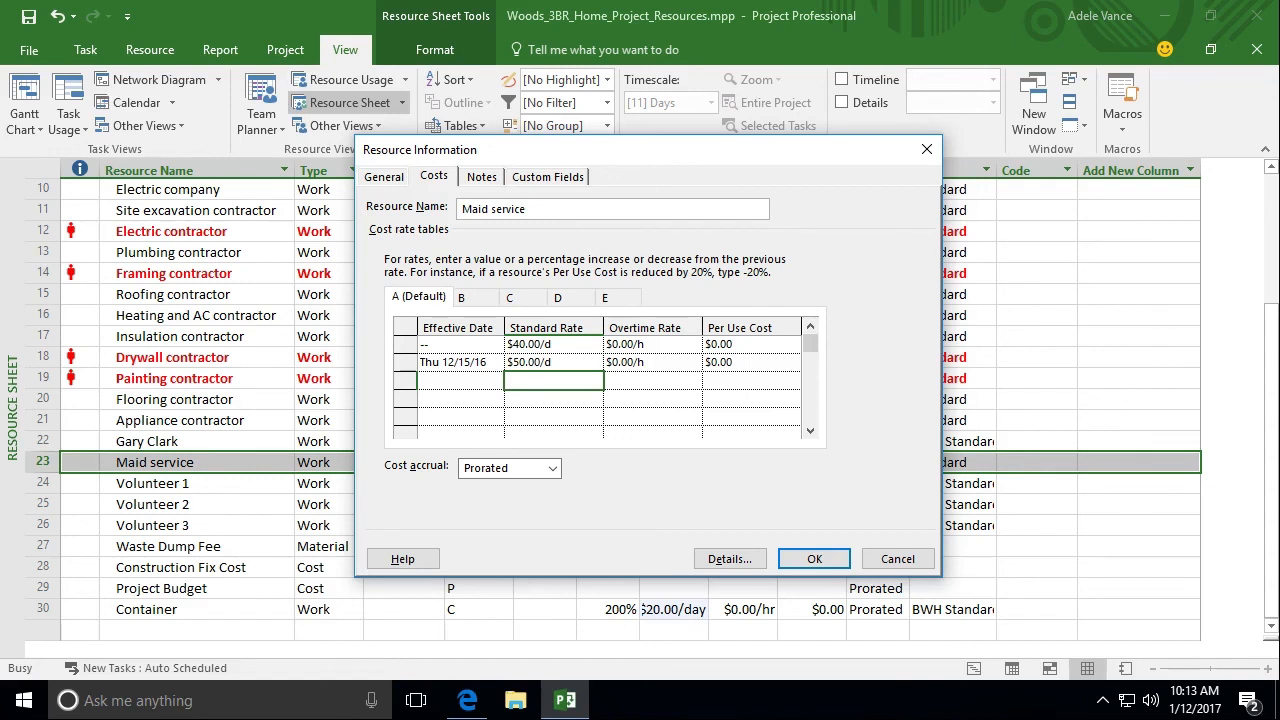
mouse_move(448, 356)
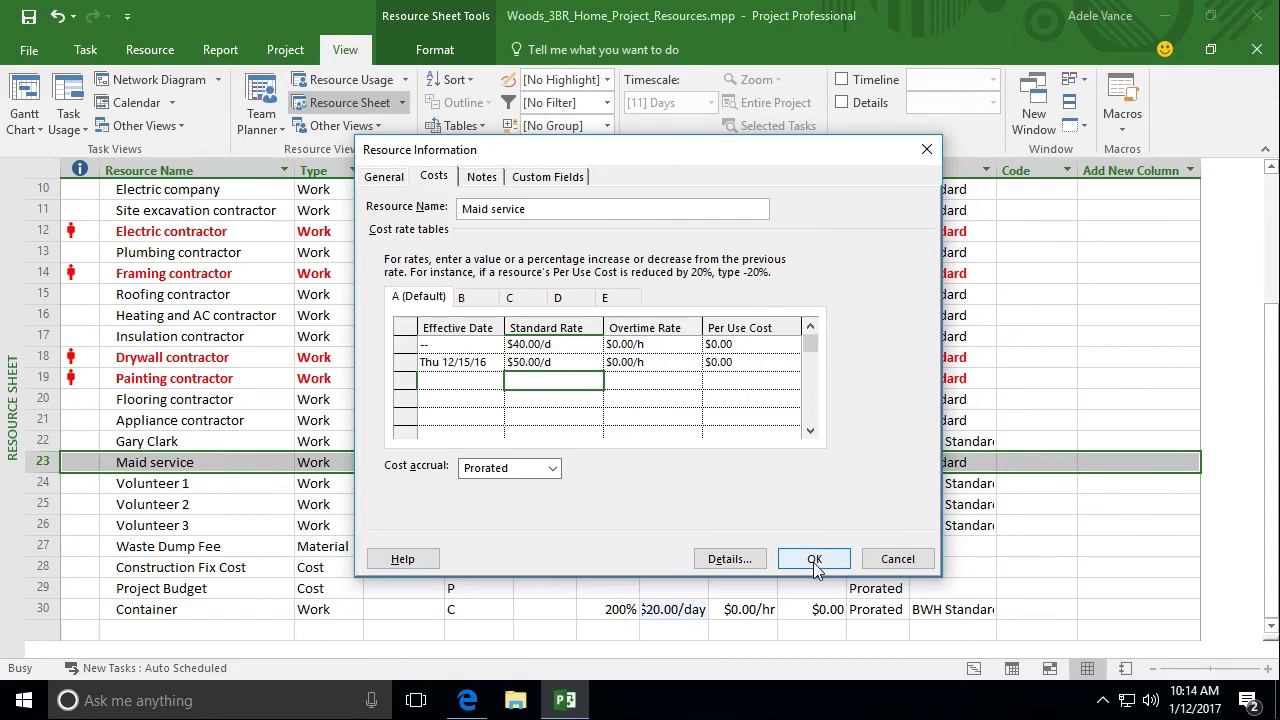
Accept the Maid service rate changes so the sheet shows $50.00/day.
click(814, 558)
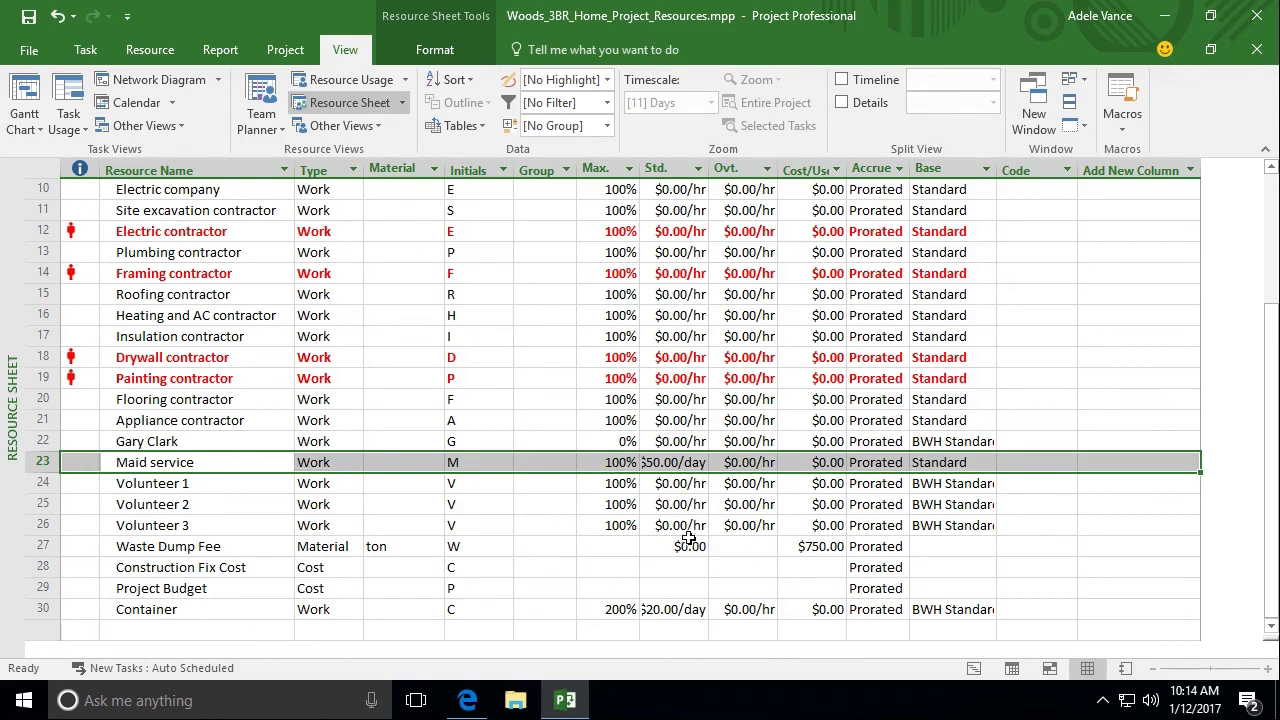
mouse_move(672, 532)
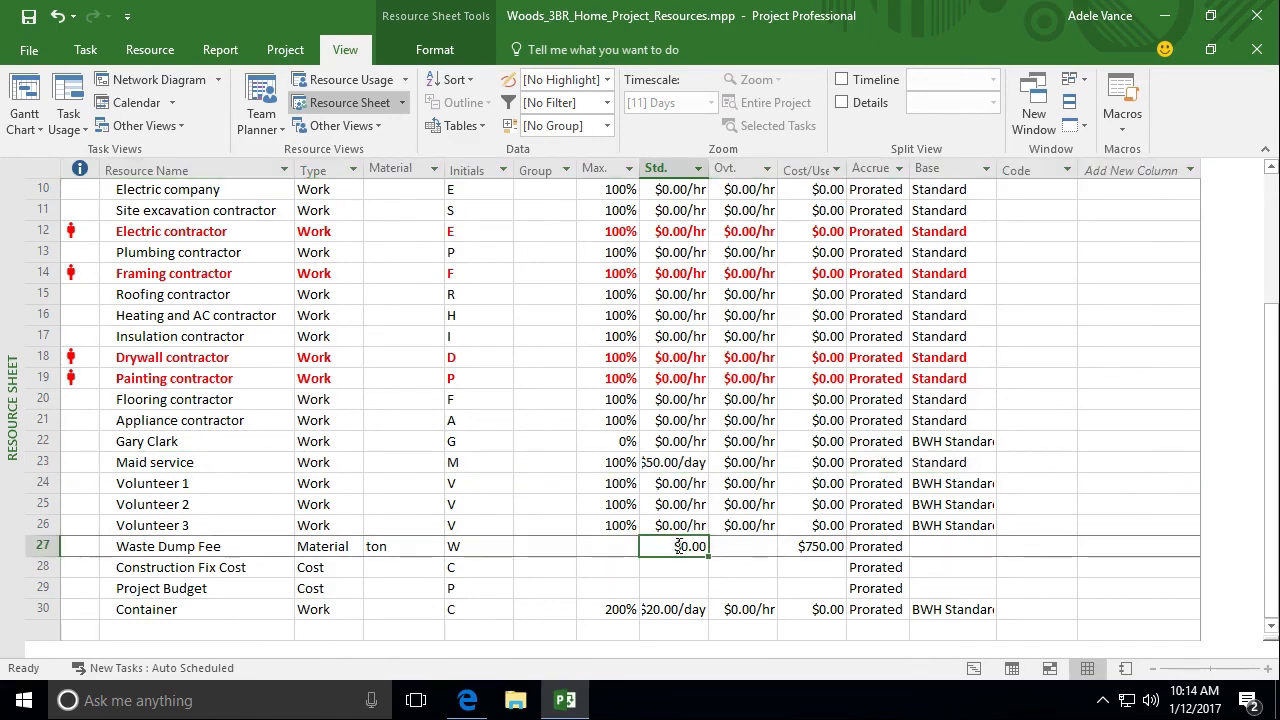
mouse_move(1188, 516)
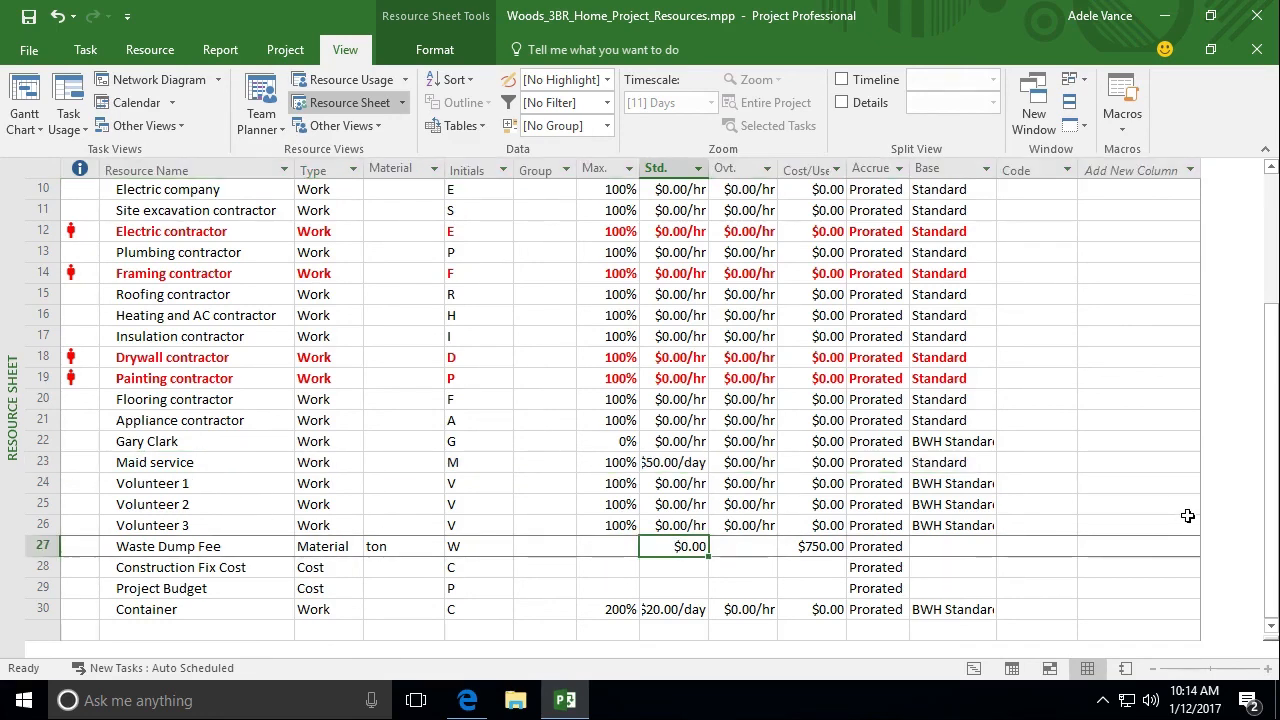
Enter 150 as the Waste Dump Fee standard rate.
text(150)
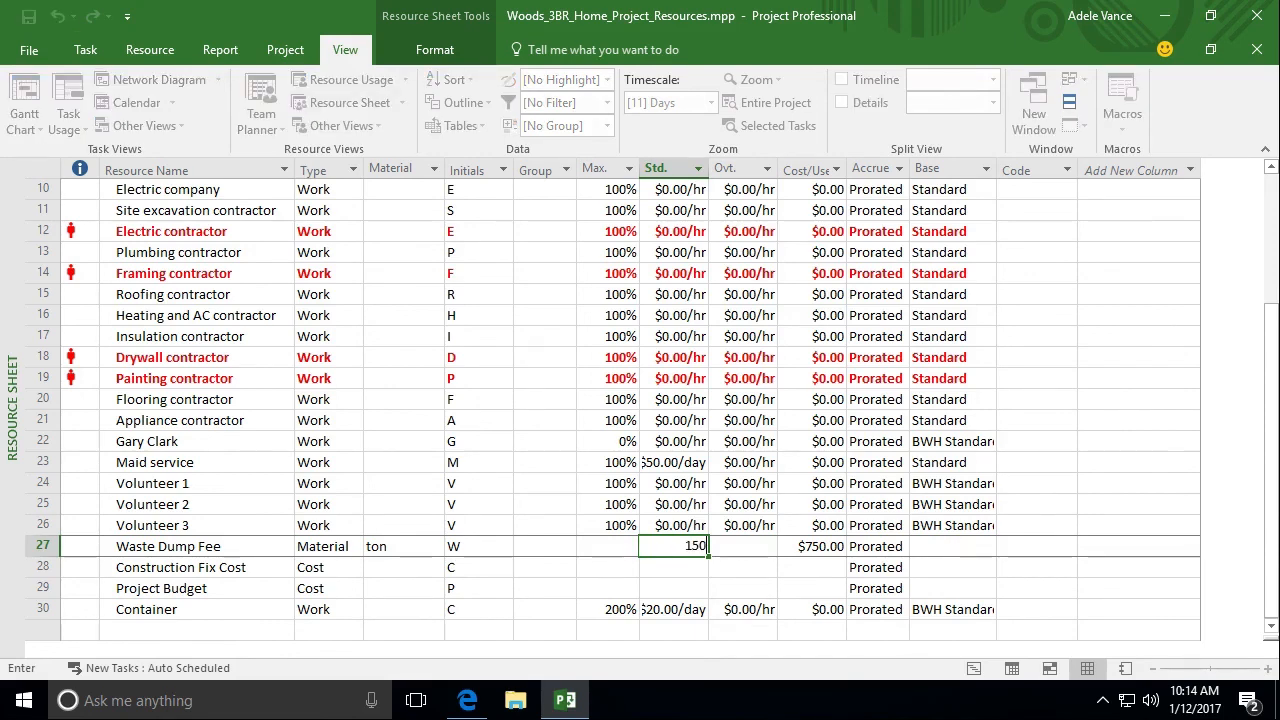